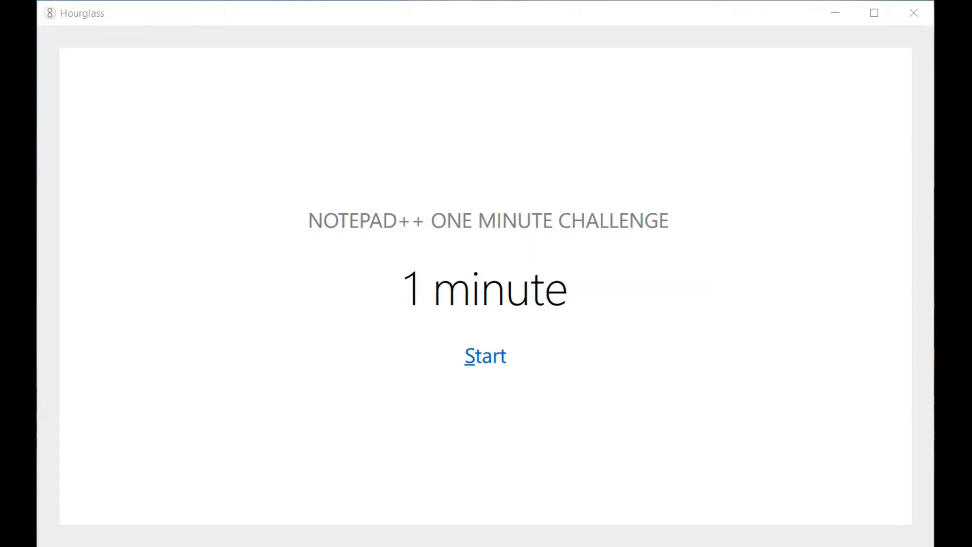
pyautogui.moveTo(593, 416)
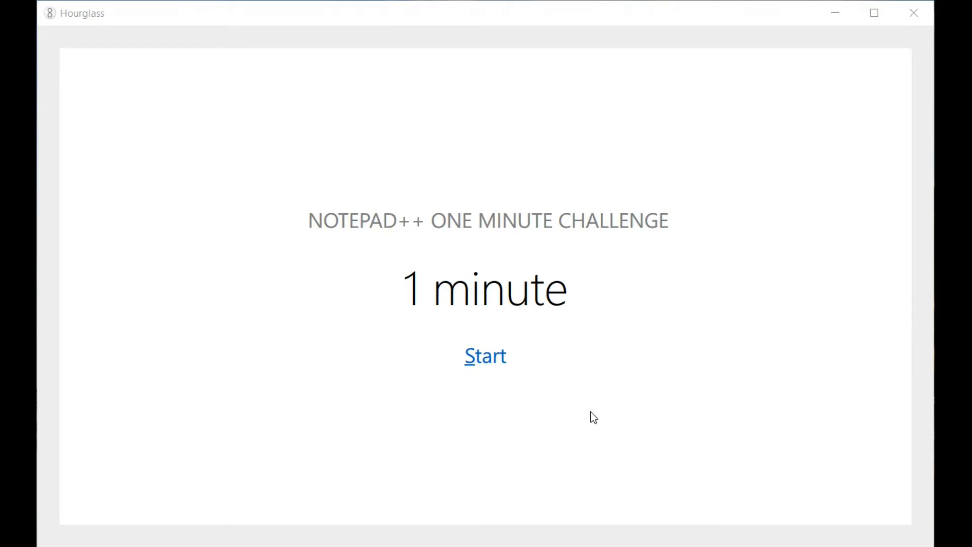
# Start the Hourglass one-minute countdown timer
pyautogui.click(484, 355)
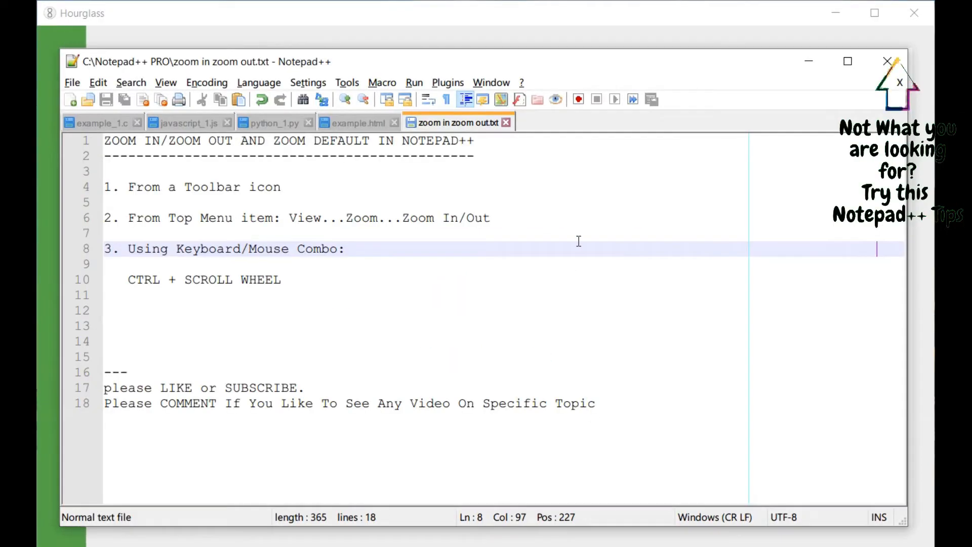
pyautogui.moveTo(505, 205)
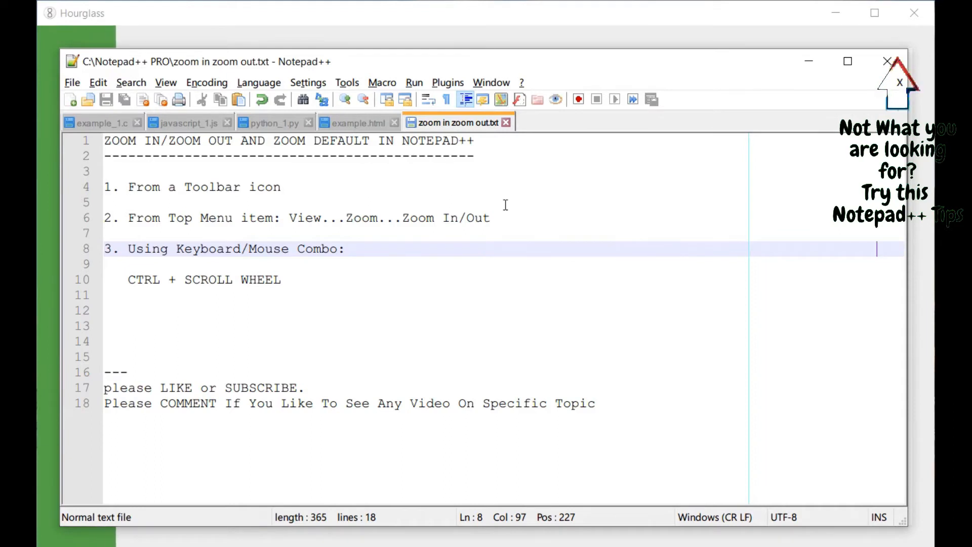
pyautogui.moveTo(468, 287)
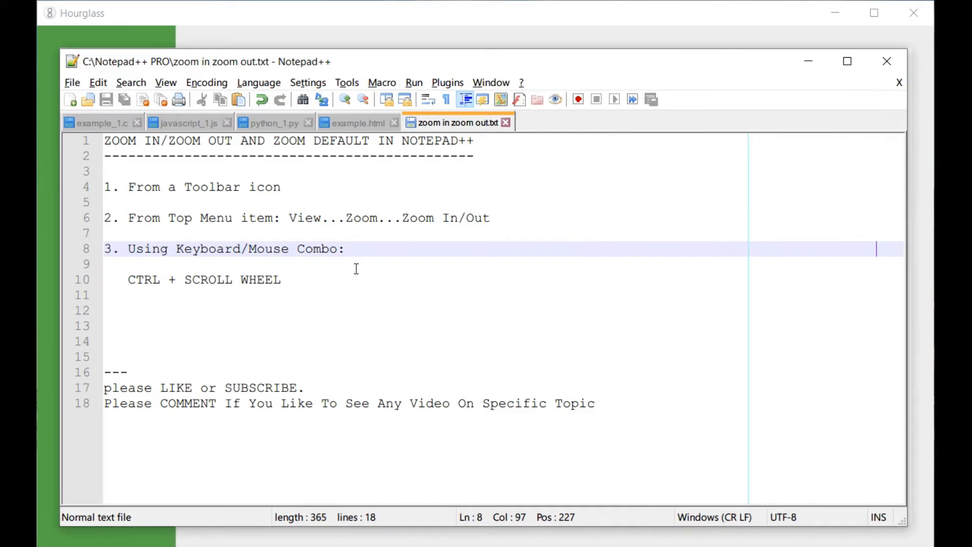
pyautogui.moveTo(292, 188)
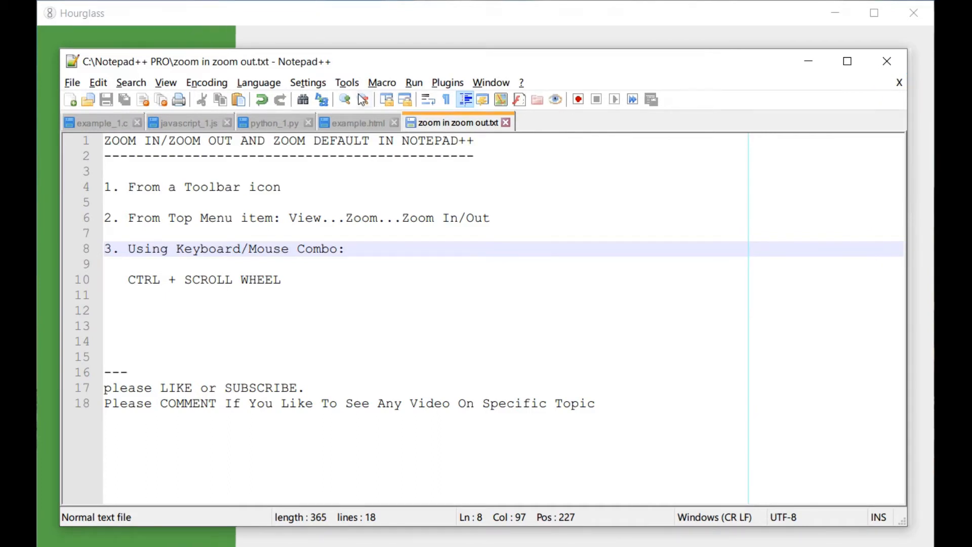
pyautogui.moveTo(345, 99)
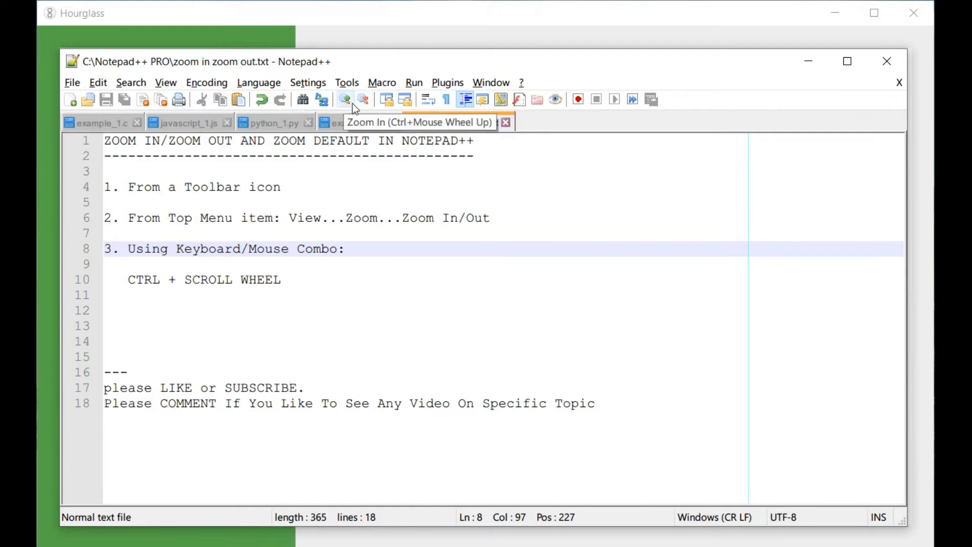
pyautogui.moveTo(364, 99)
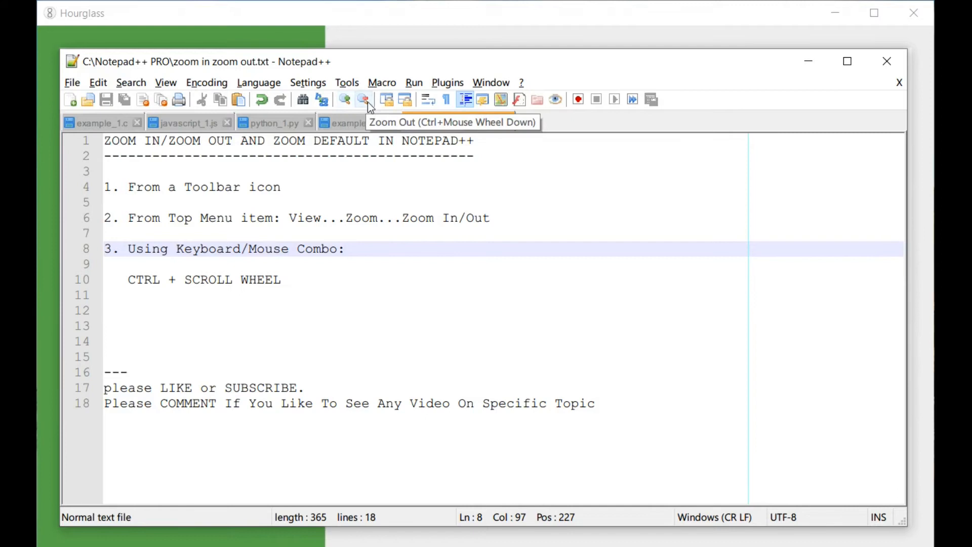
# Zoom in, out, then in twice more using the Zoom In/Zoom Out controls
pyautogui.click(345, 99)
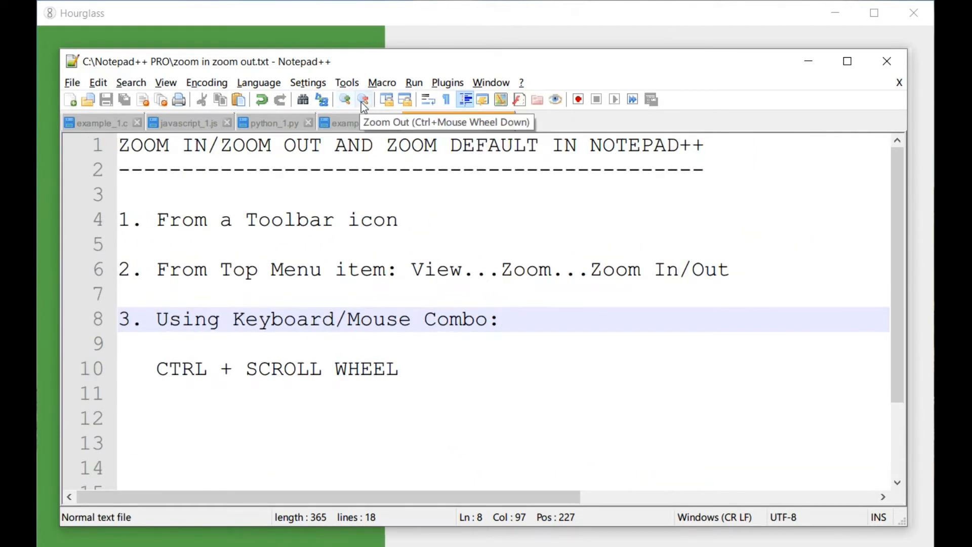
pyautogui.click(363, 99)
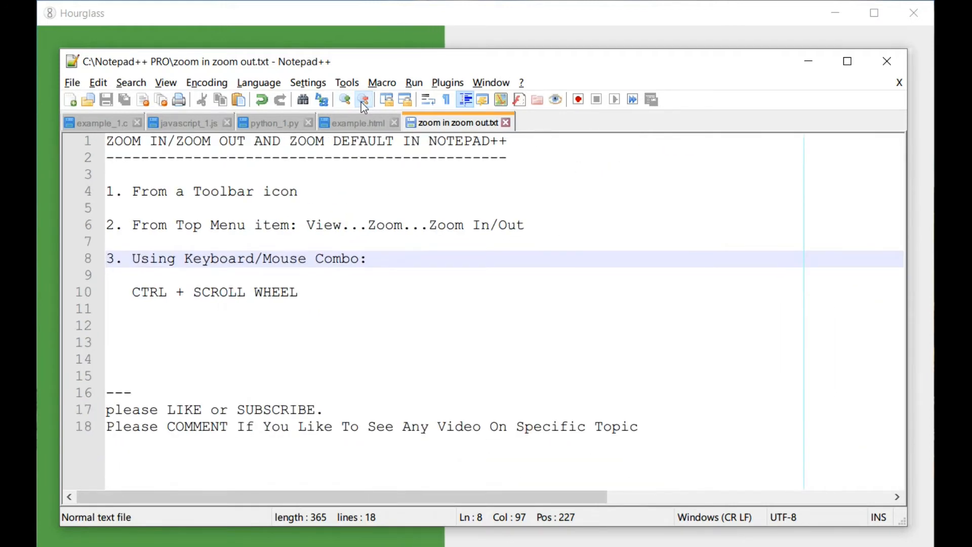
pyautogui.click(344, 99)
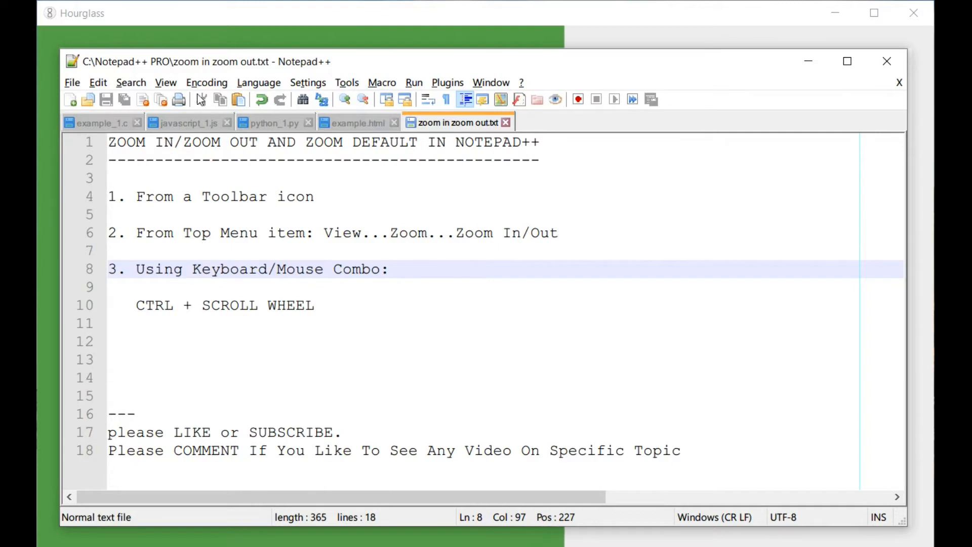
pyautogui.click(166, 82)
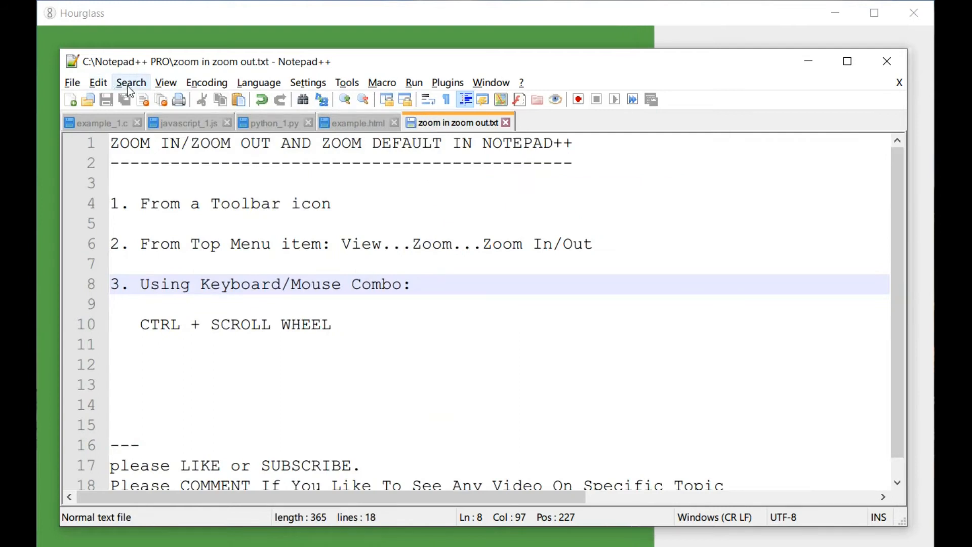
# Apply Restore Default Zoom from View > Zoom twice to reset text size
pyautogui.click(165, 82)
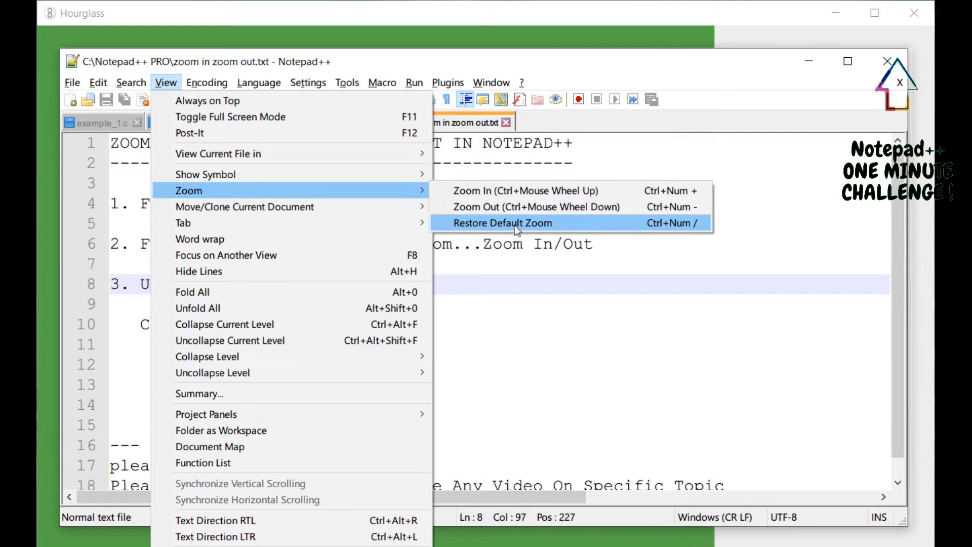
pyautogui.click(503, 222)
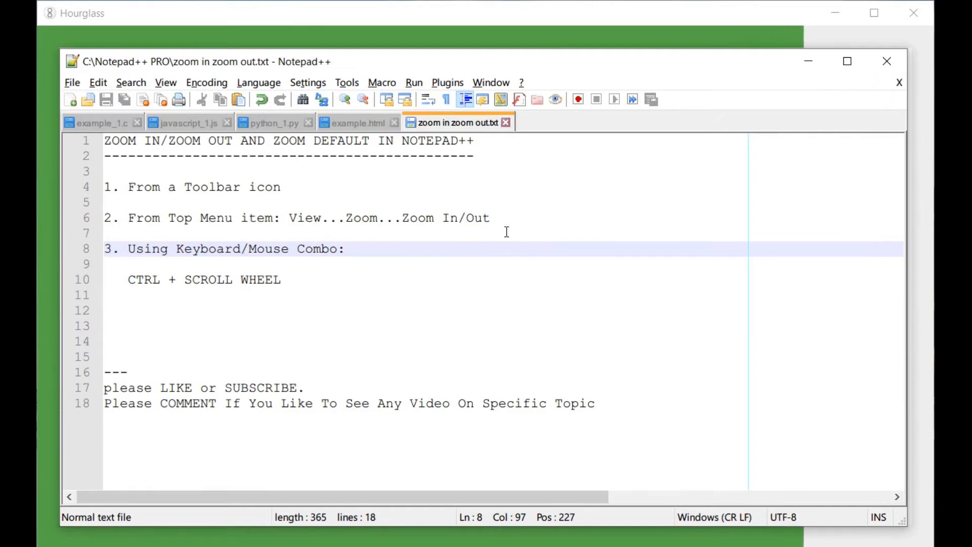
pyautogui.click(166, 82)
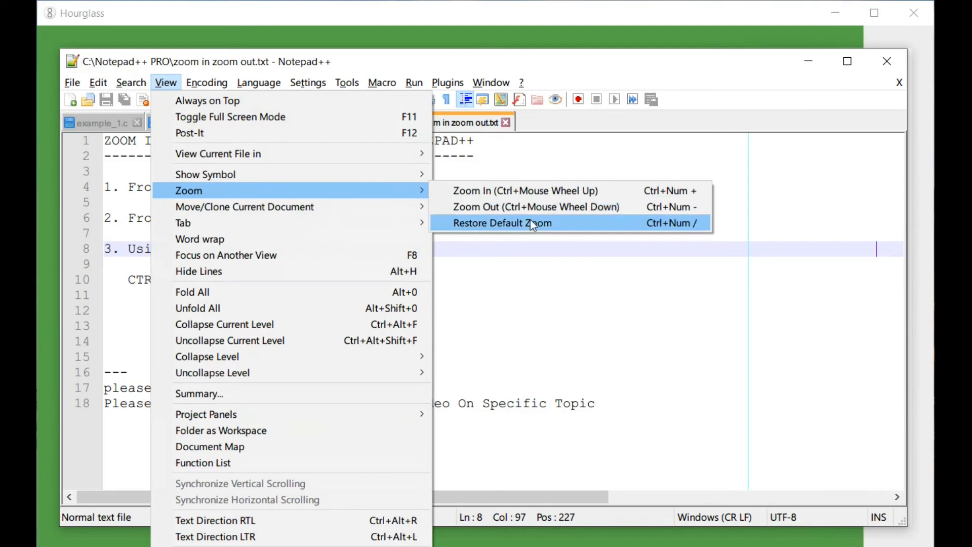
pyautogui.click(502, 222)
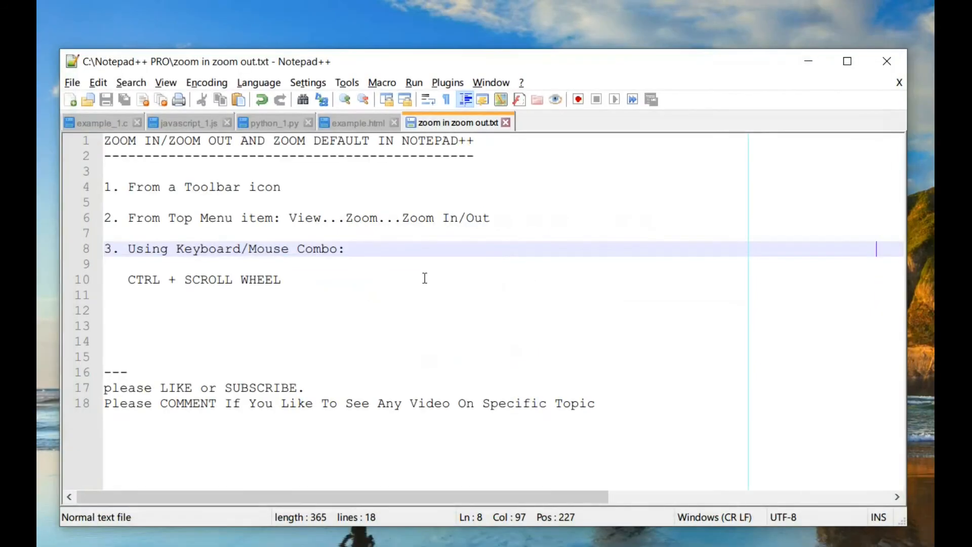
pyautogui.moveTo(118, 278)
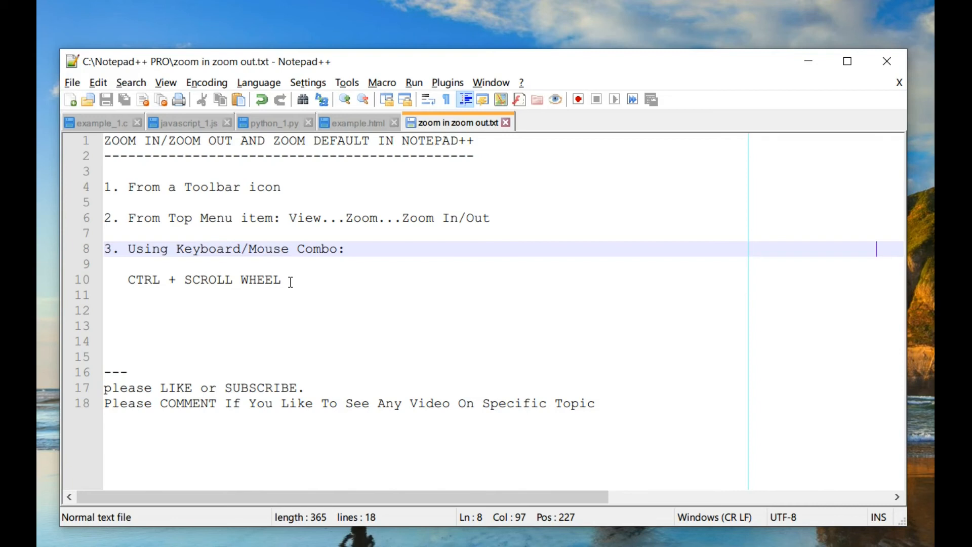
pyautogui.moveTo(332, 292)
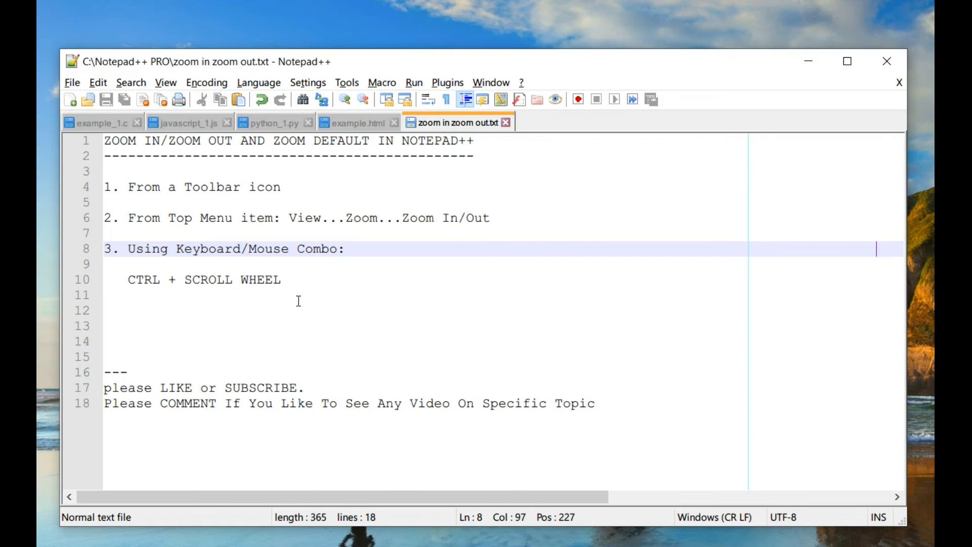
pyautogui.moveTo(312, 301)
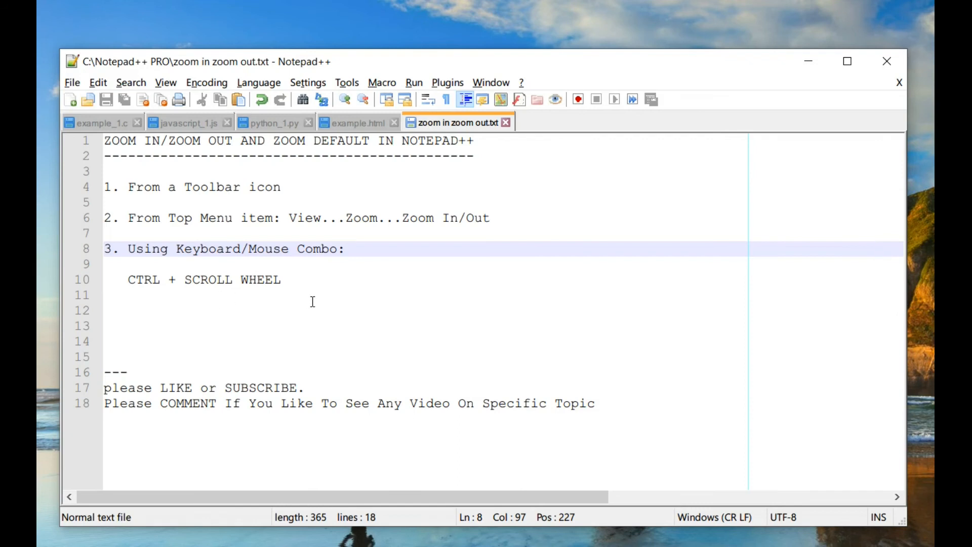
# Ctrl+scroll up and down repeatedly, ending slightly larger than default zoom
pyautogui.scroll(3)
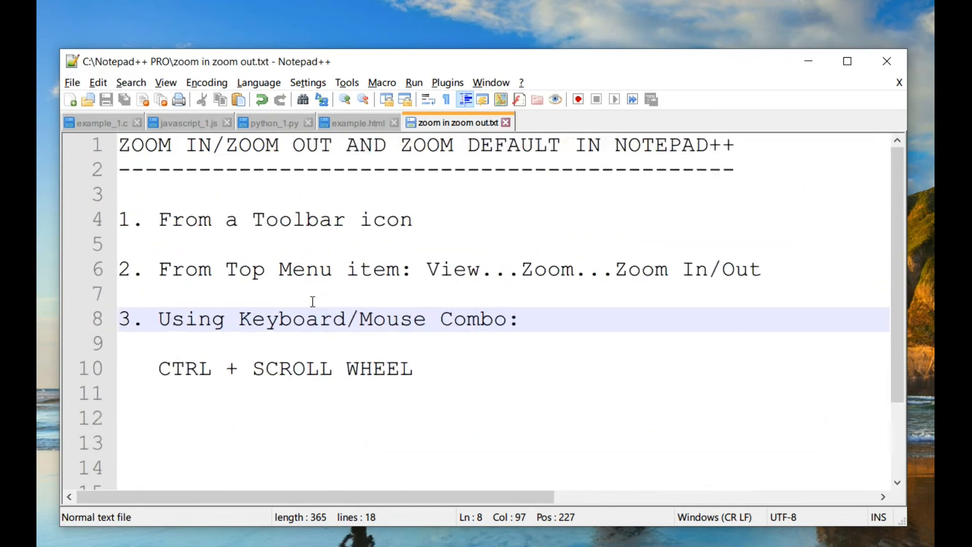
pyautogui.scroll(-3)
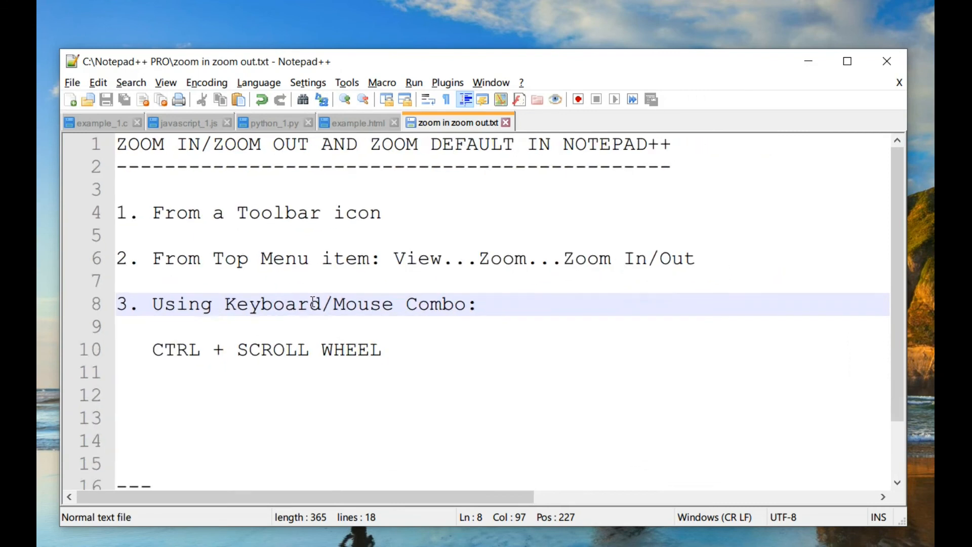
pyautogui.scroll(-3)
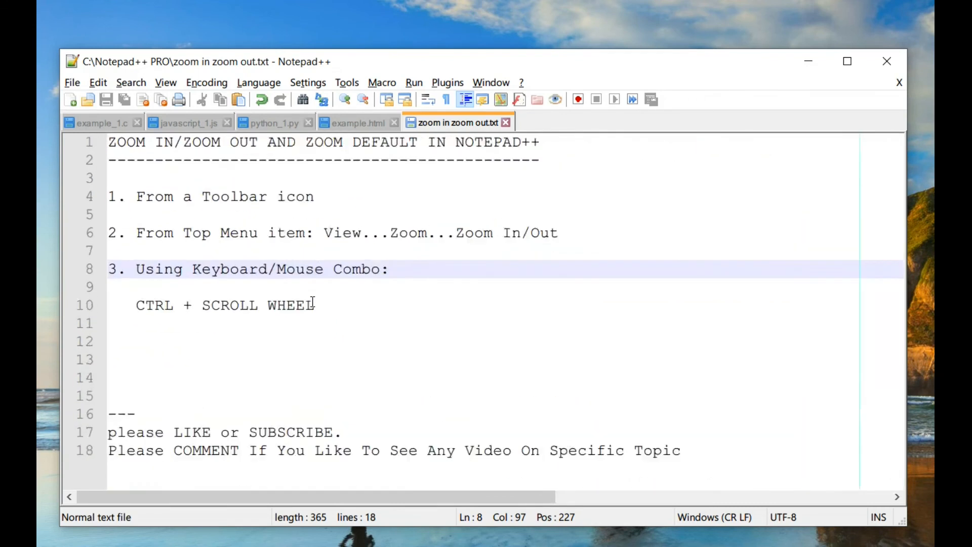
pyautogui.scroll(3)
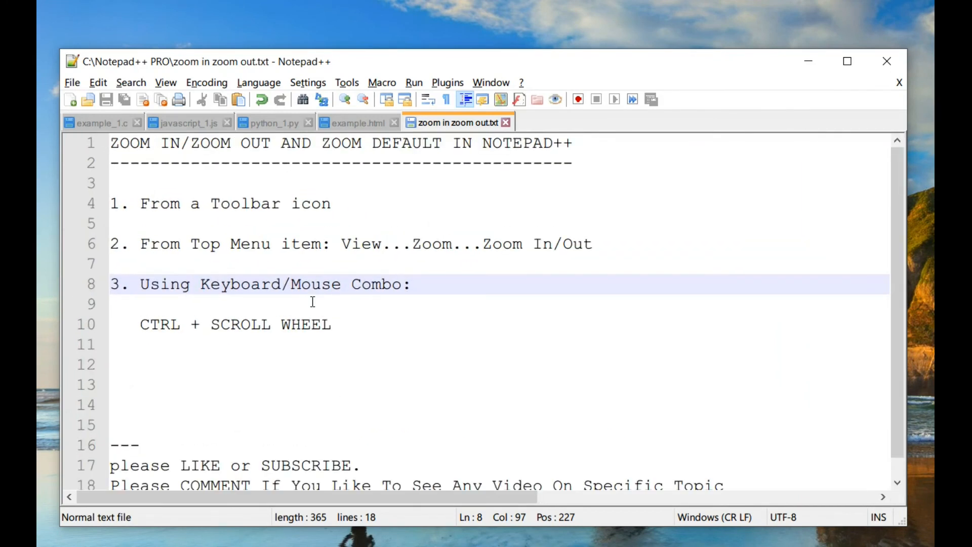
pyautogui.scroll(-3)
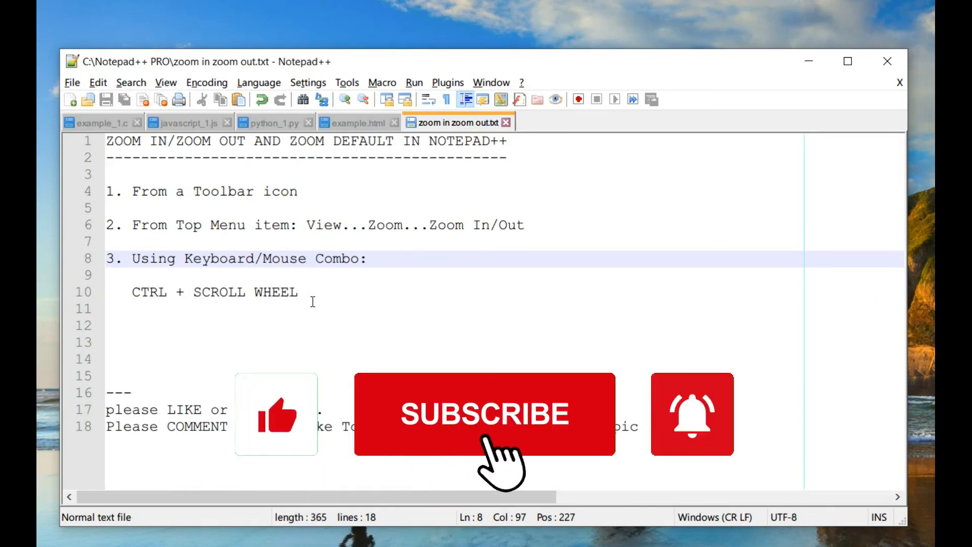
pyautogui.click(484, 413)
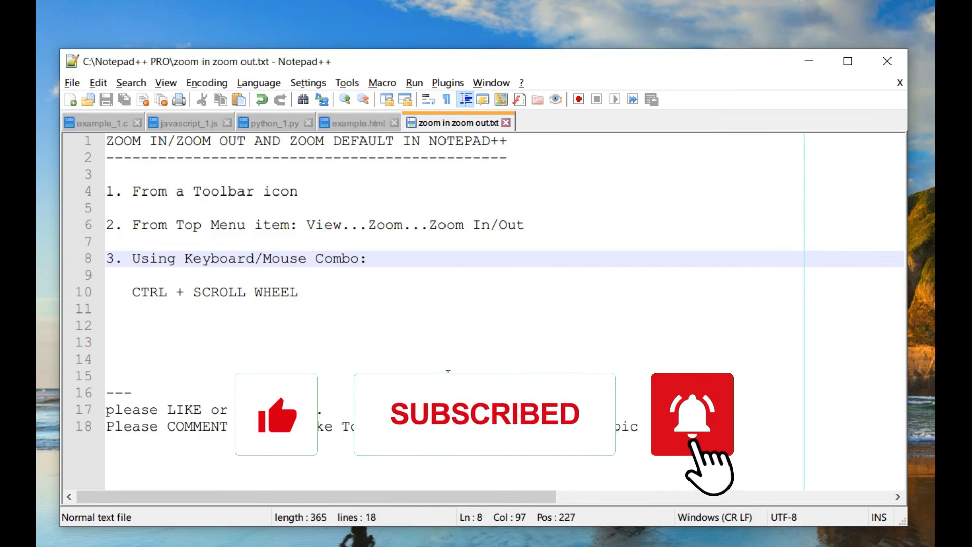